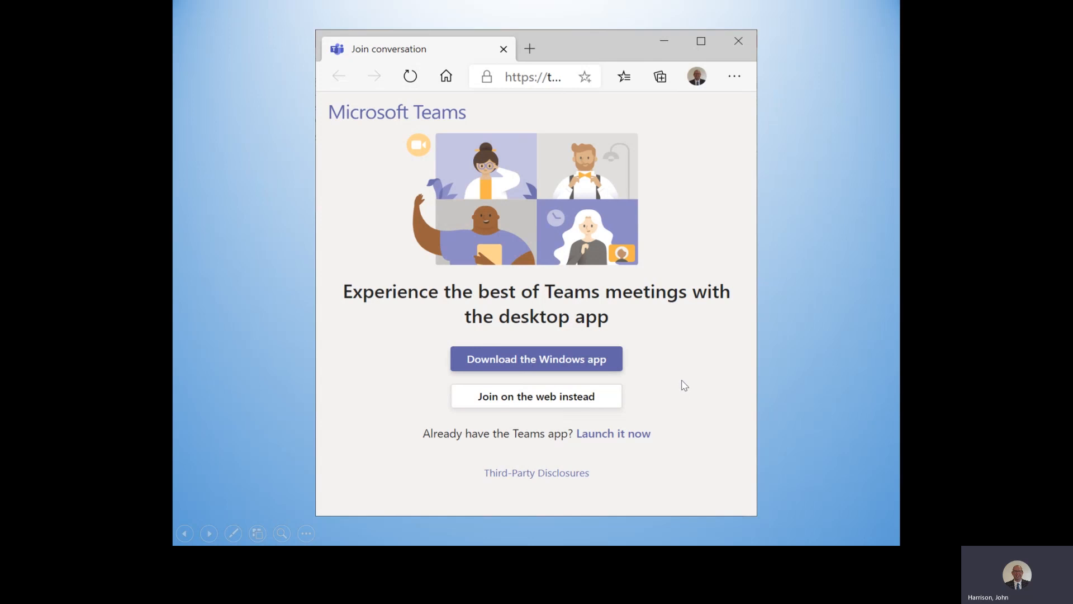
{"action": "mouse_move", "coordinate": [785, 382]}
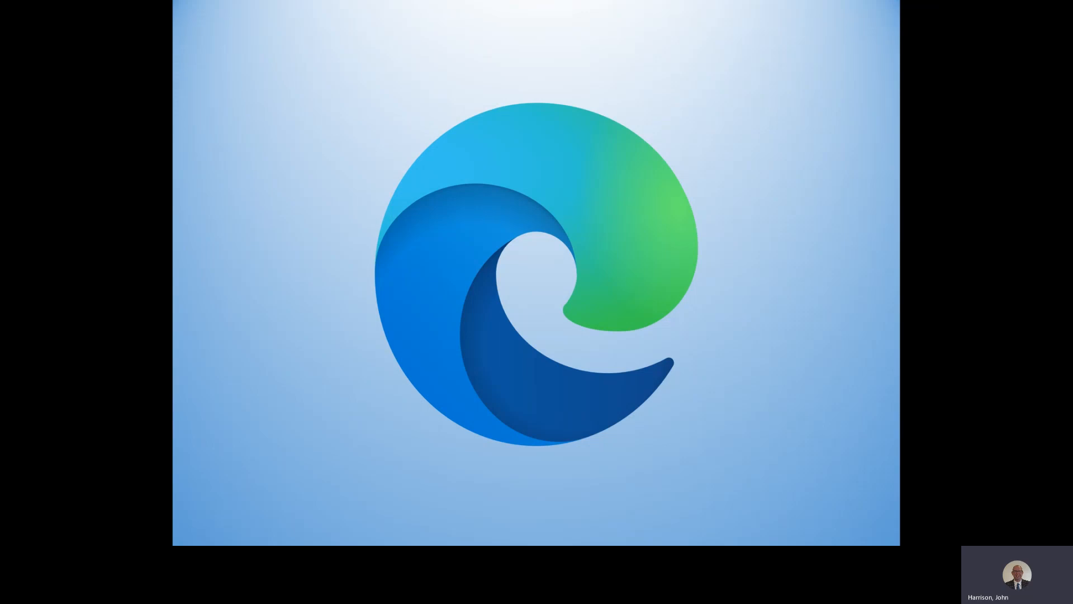
Advance the slideshow one slide past the Teams join-page screenshot.
{"action": "key", "text": "Right"}
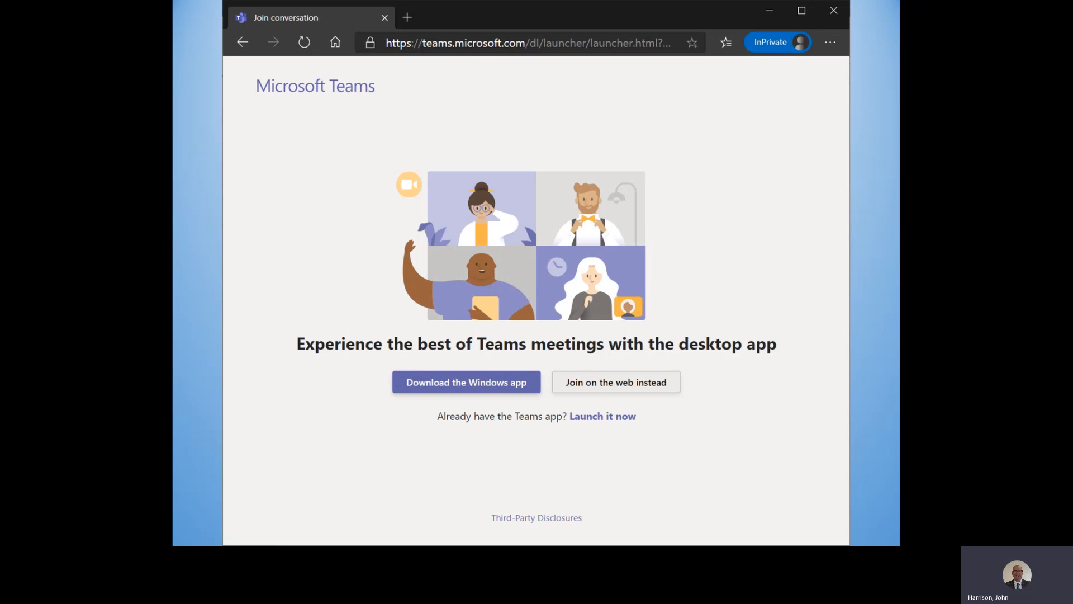
{"action": "mouse_move", "coordinate": [764, 388]}
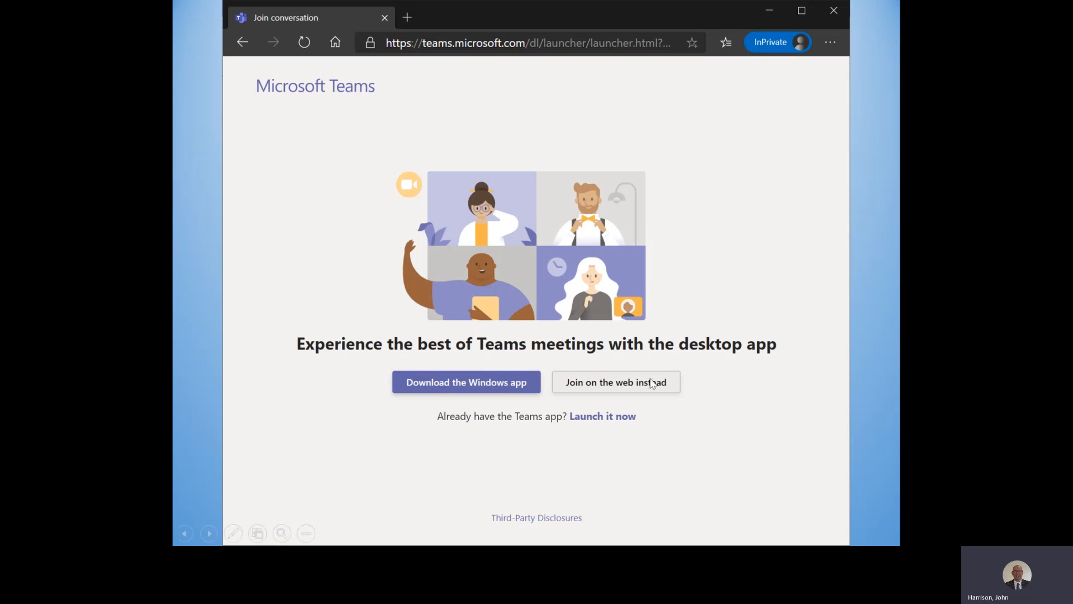
{"action": "mouse_move", "coordinate": [677, 393]}
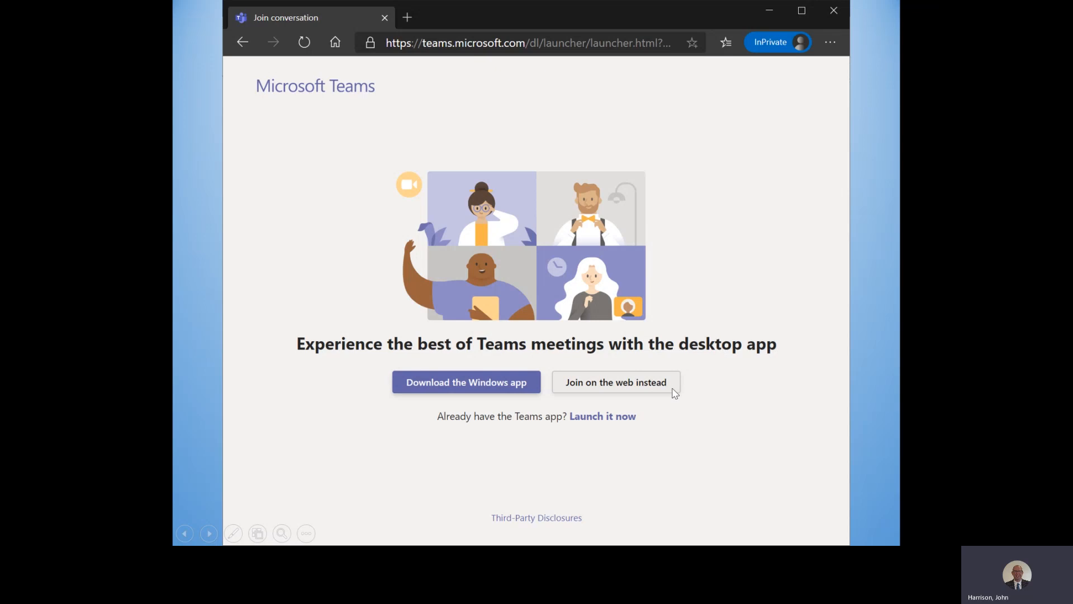
Join the meeting on the web and allow microphone and camera access.
{"action": "left_click", "coordinate": [616, 382]}
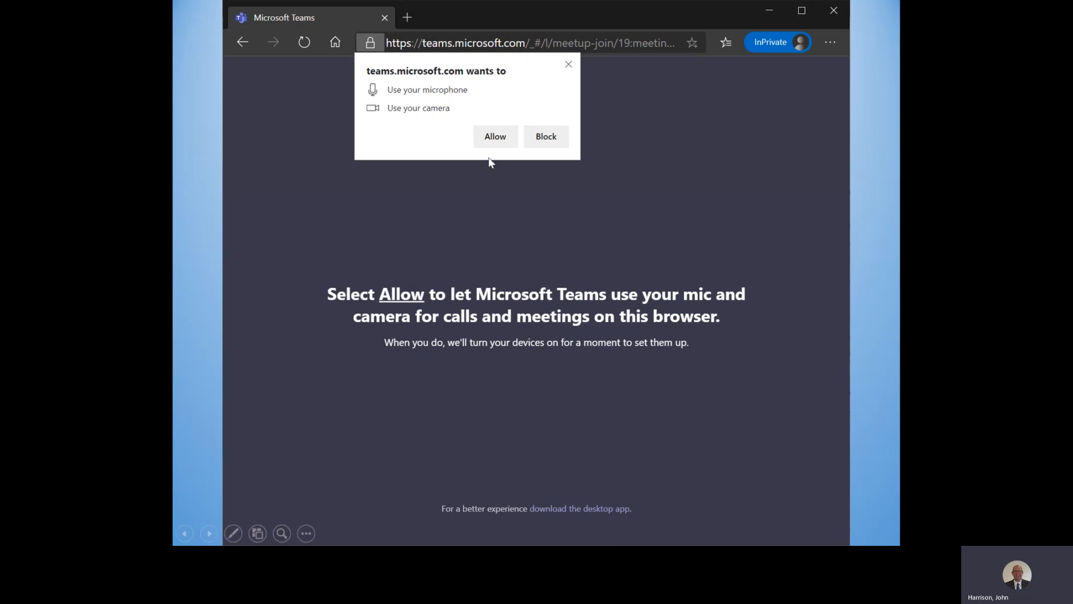
{"action": "mouse_move", "coordinate": [514, 181]}
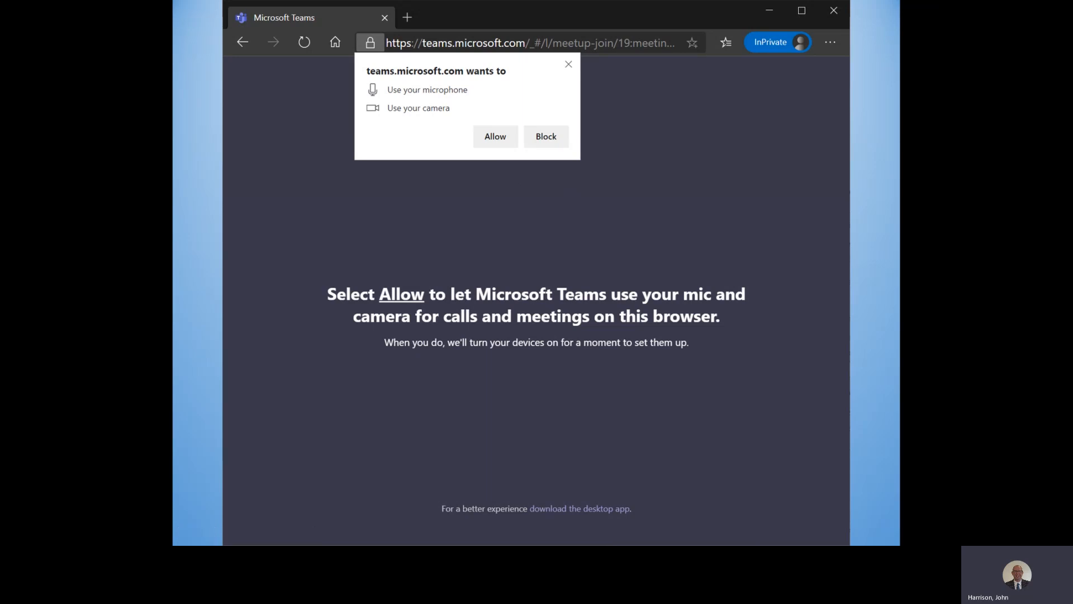
{"action": "left_click", "coordinate": [495, 137]}
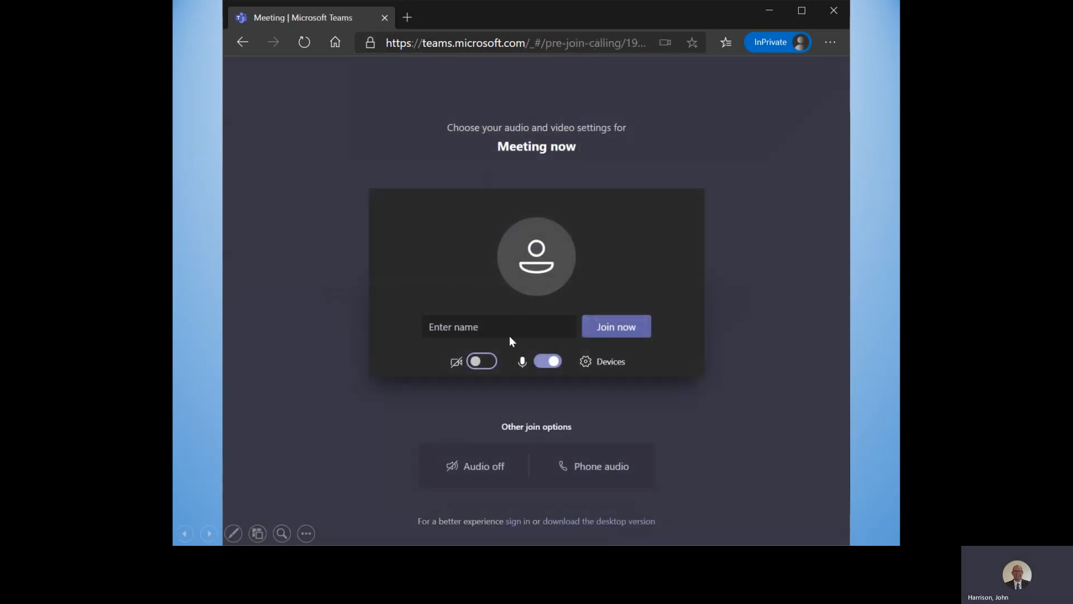
{"action": "mouse_move", "coordinate": [488, 331]}
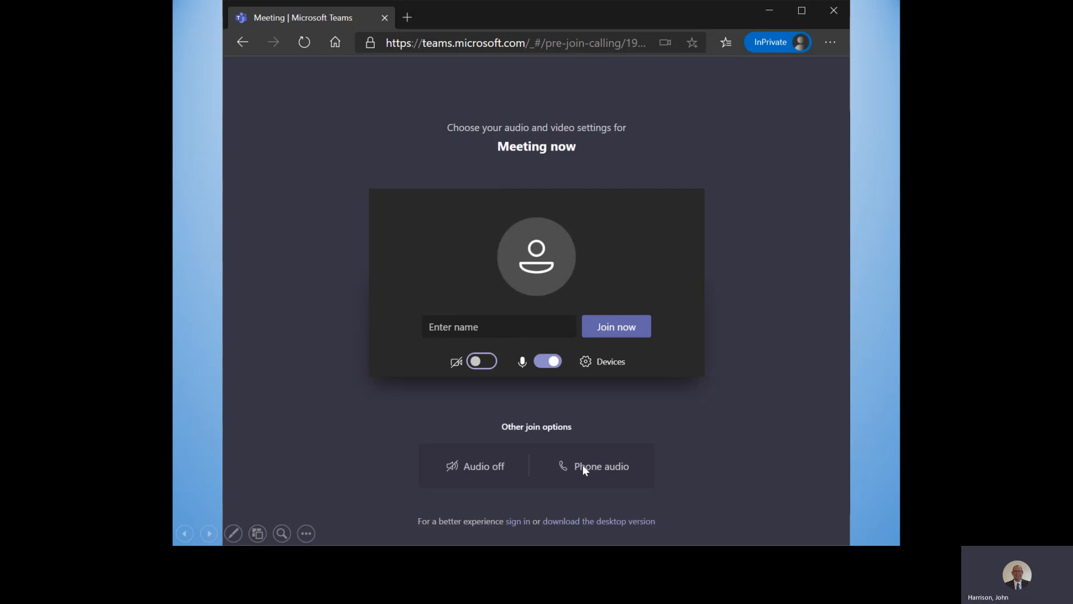
{"action": "mouse_move", "coordinate": [525, 413]}
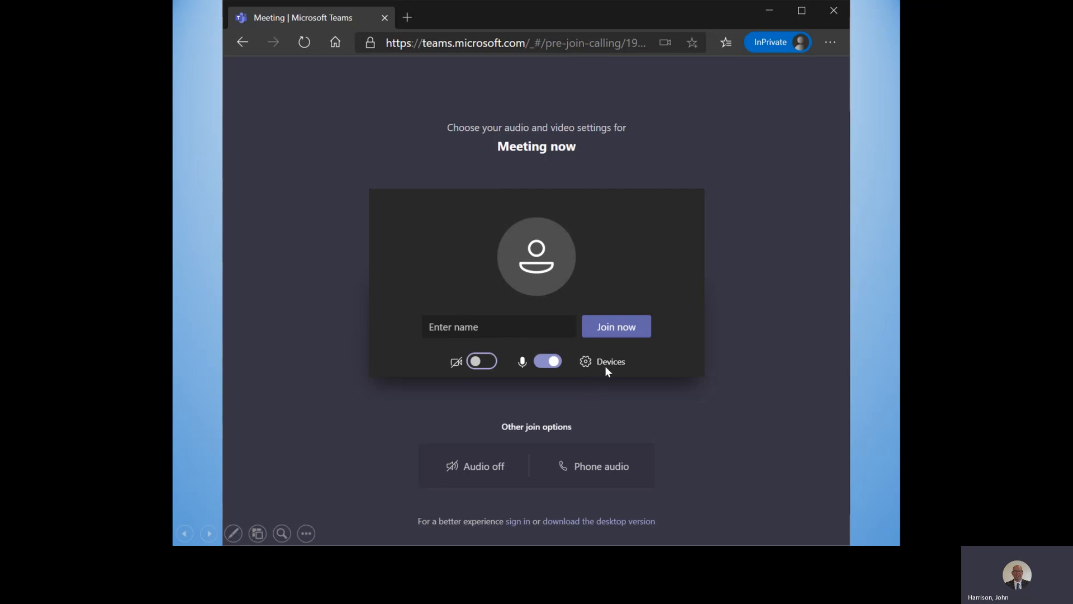
Check the Device settings for speaker, microphone and camera, then join Meeting now.
{"action": "left_click", "coordinate": [604, 361]}
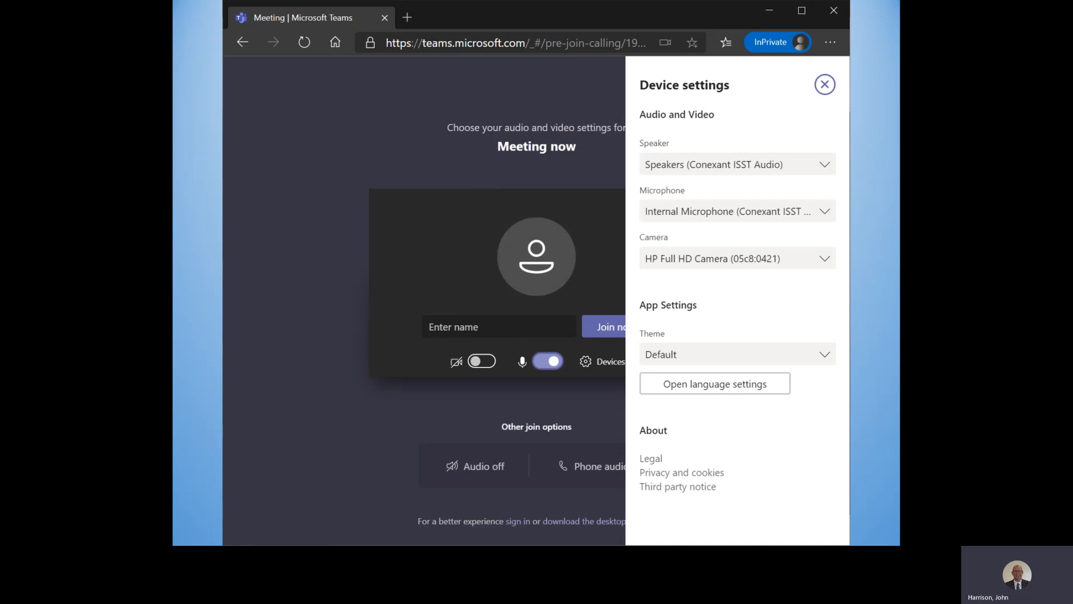
{"action": "left_click", "coordinate": [824, 84]}
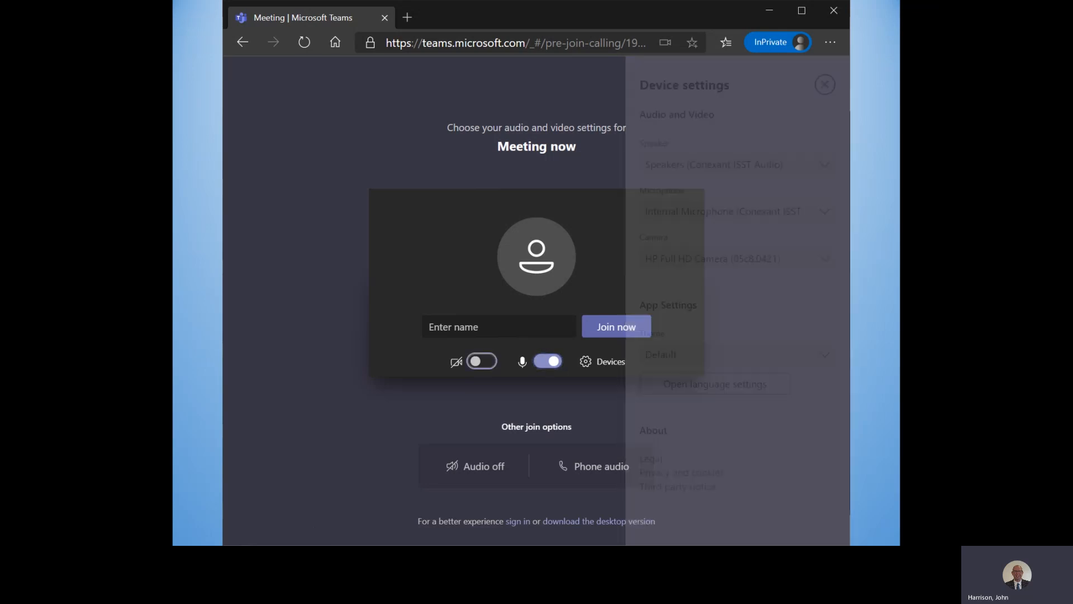
{"action": "left_click", "coordinate": [826, 84]}
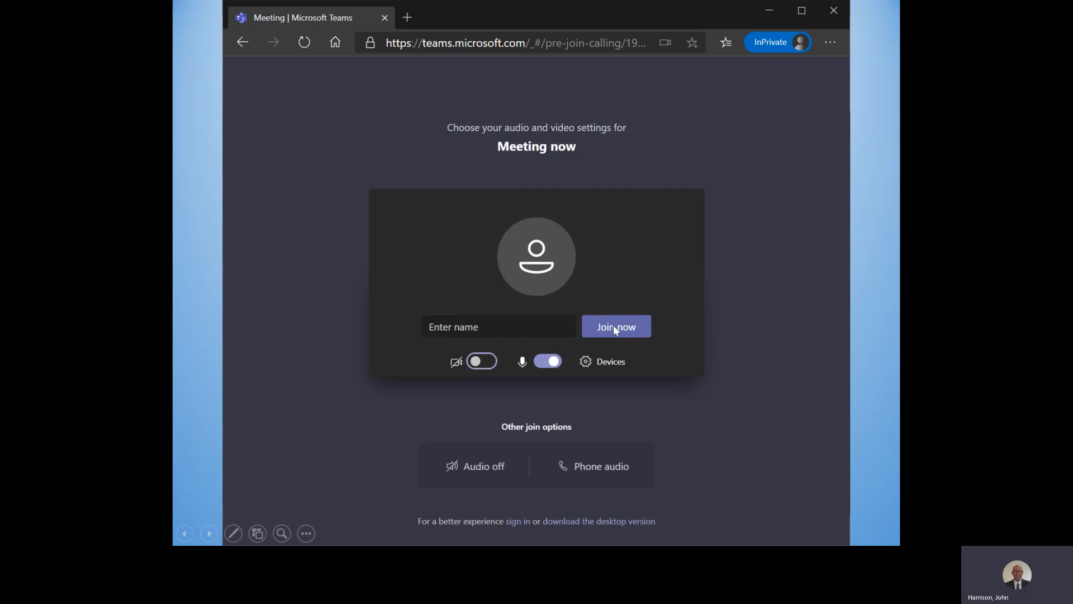
{"action": "left_click", "coordinate": [616, 327]}
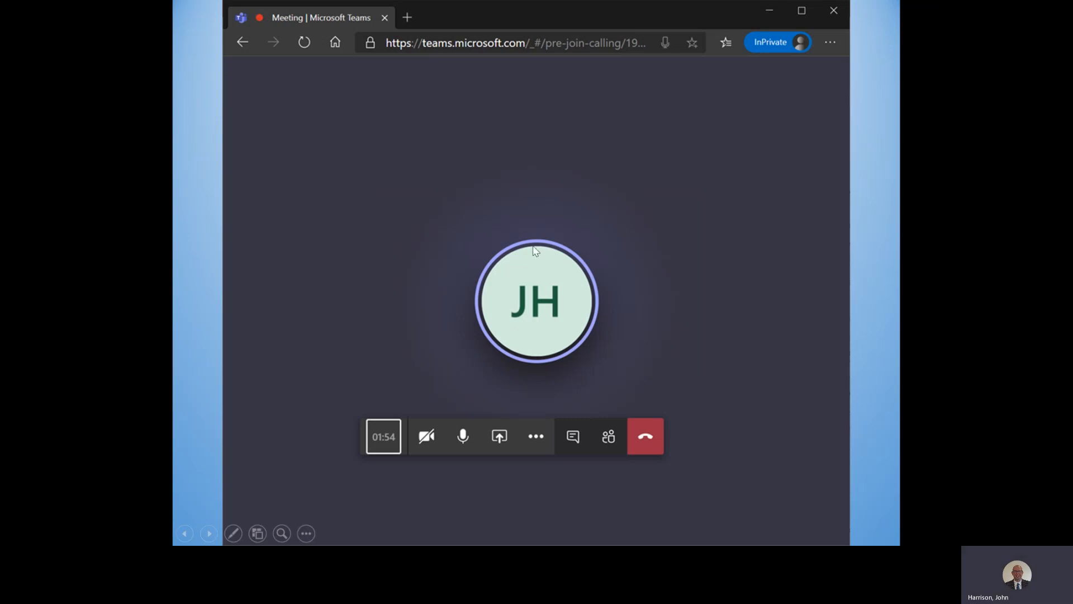
{"action": "mouse_move", "coordinate": [525, 222]}
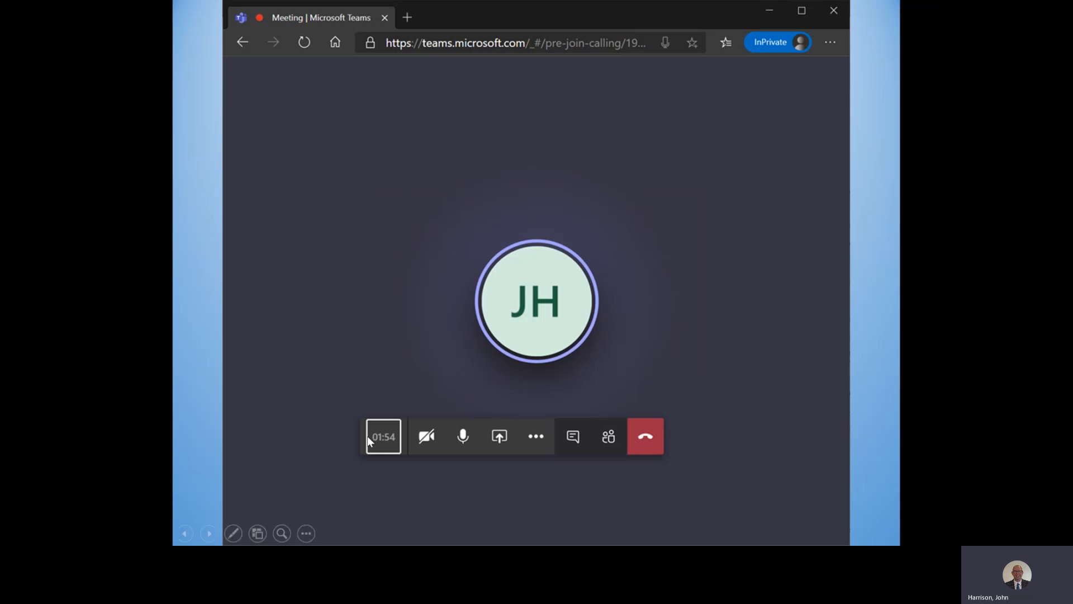
{"action": "mouse_move", "coordinate": [624, 444]}
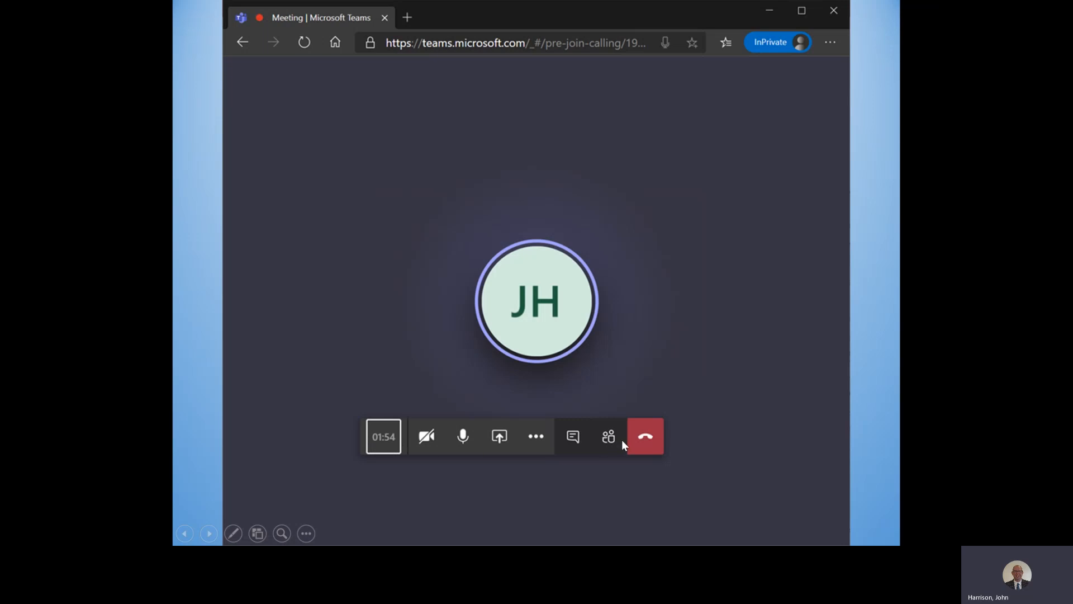
{"action": "mouse_move", "coordinate": [392, 466]}
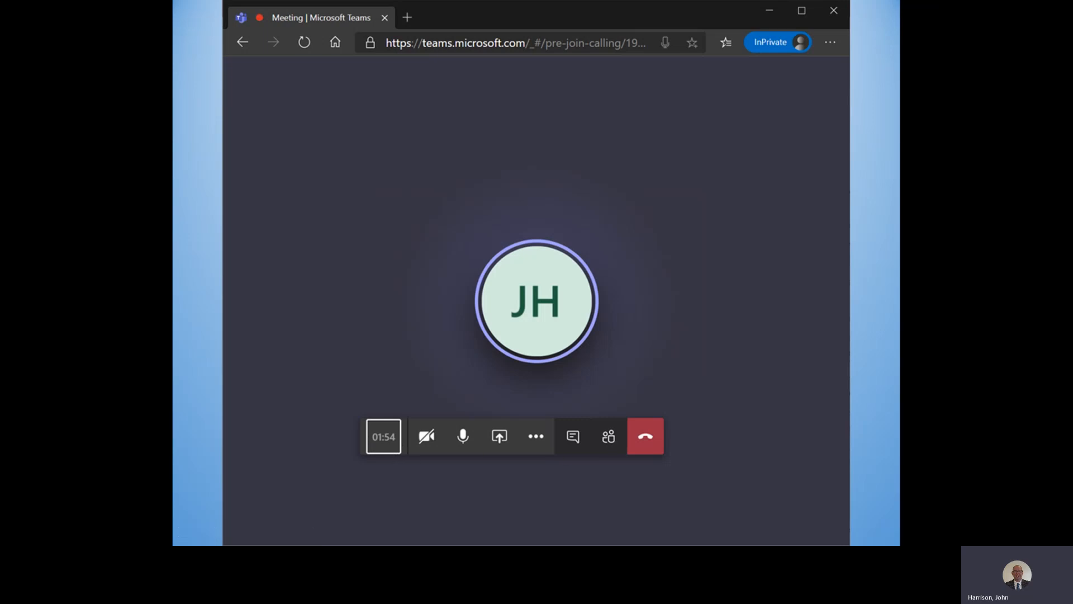
{"action": "mouse_move", "coordinate": [426, 437]}
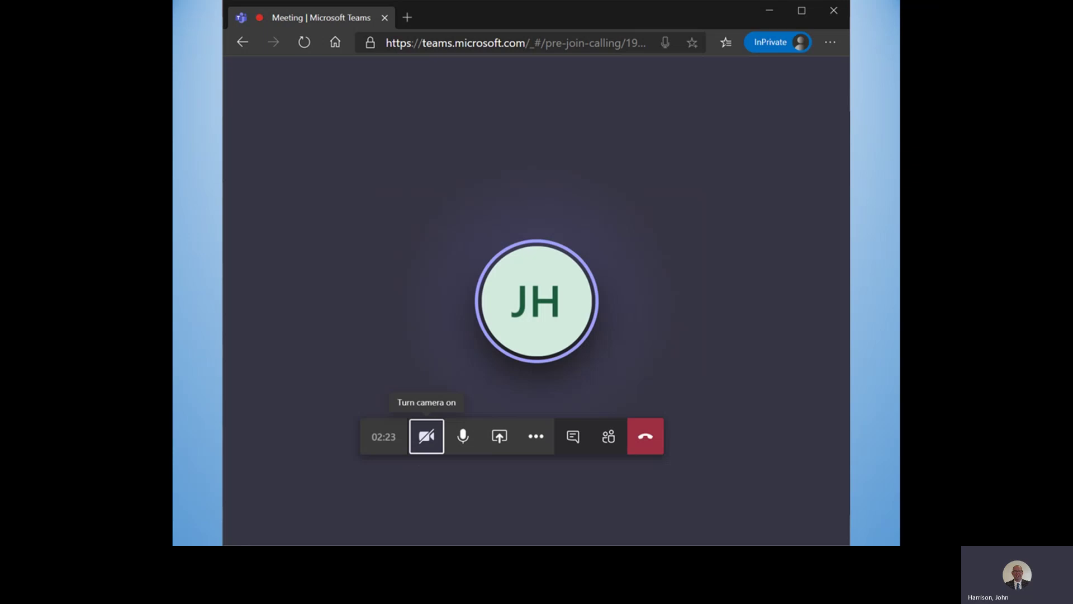
{"action": "mouse_move", "coordinate": [463, 436]}
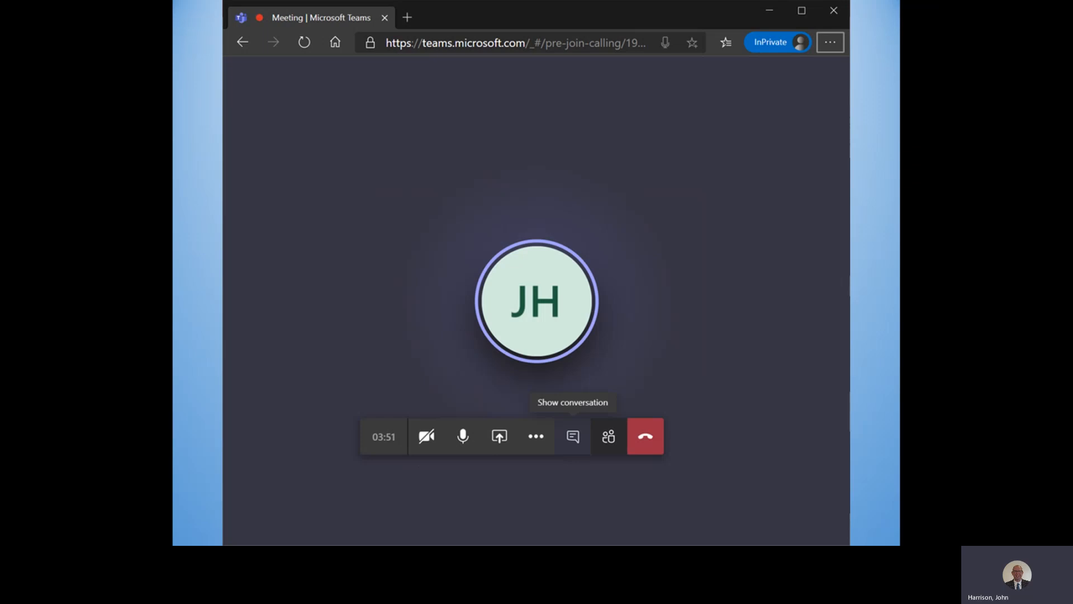
View the join notices in Meeting chat, close it, and show participants.
{"action": "left_click", "coordinate": [572, 436]}
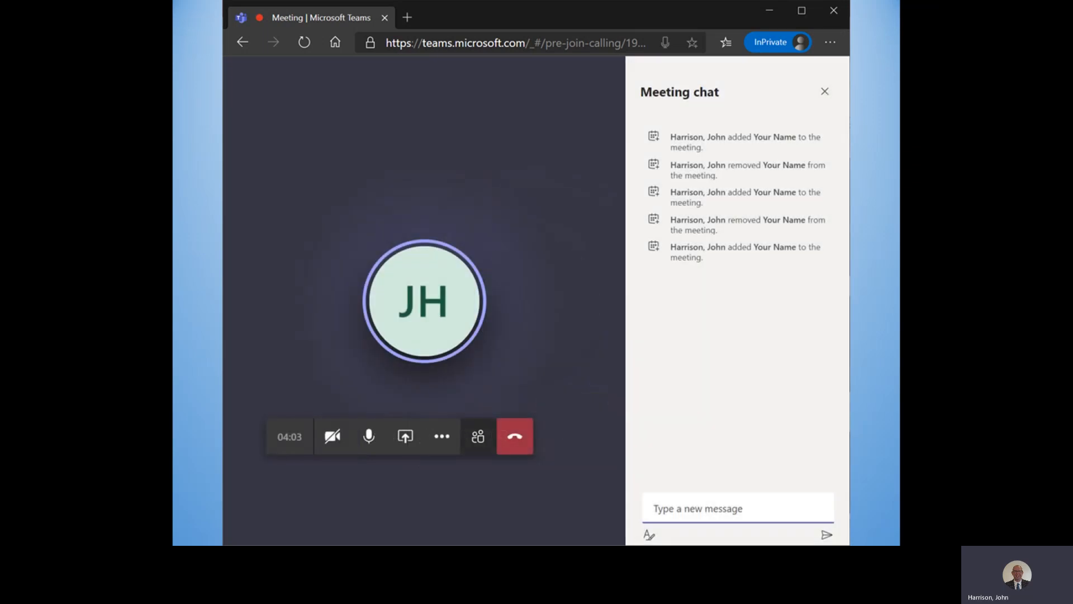
{"action": "left_click", "coordinate": [824, 91]}
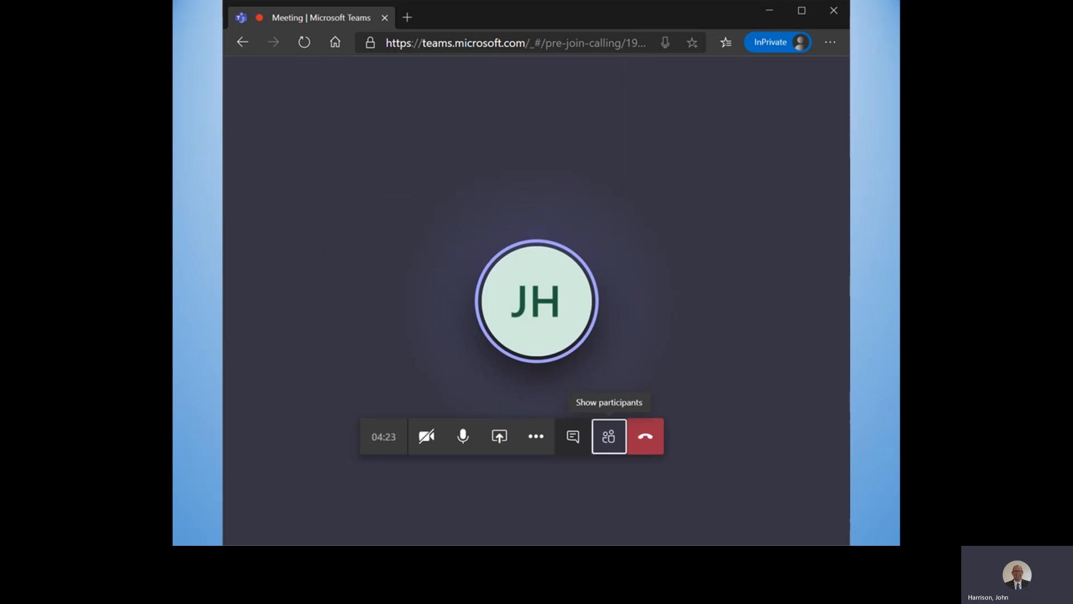
{"action": "left_click", "coordinate": [608, 437]}
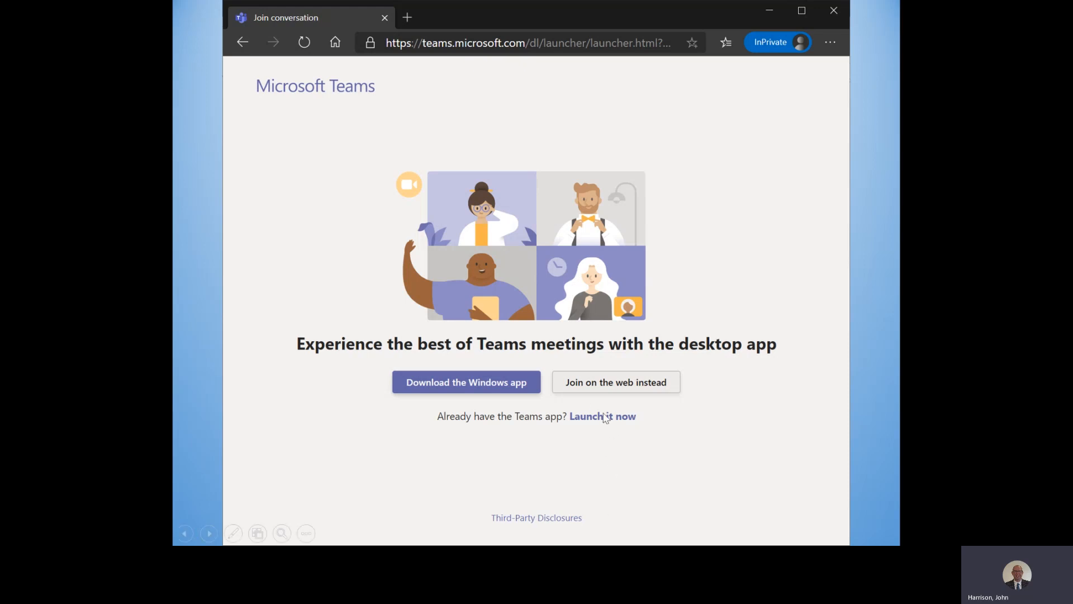
{"action": "mouse_move", "coordinate": [615, 423]}
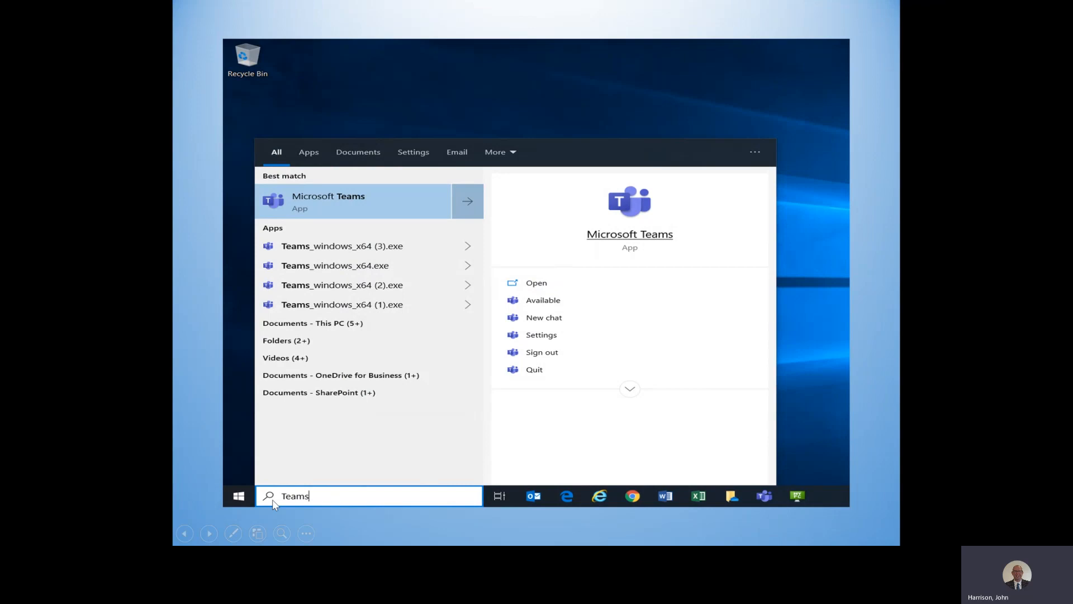
{"action": "mouse_move", "coordinate": [313, 496]}
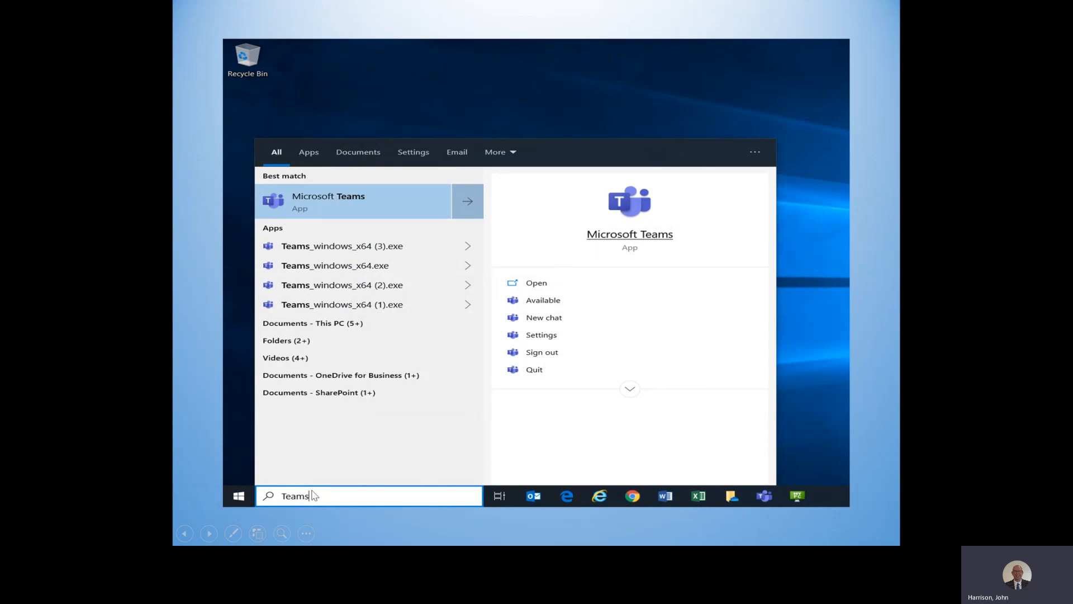
{"action": "mouse_move", "coordinate": [646, 249]}
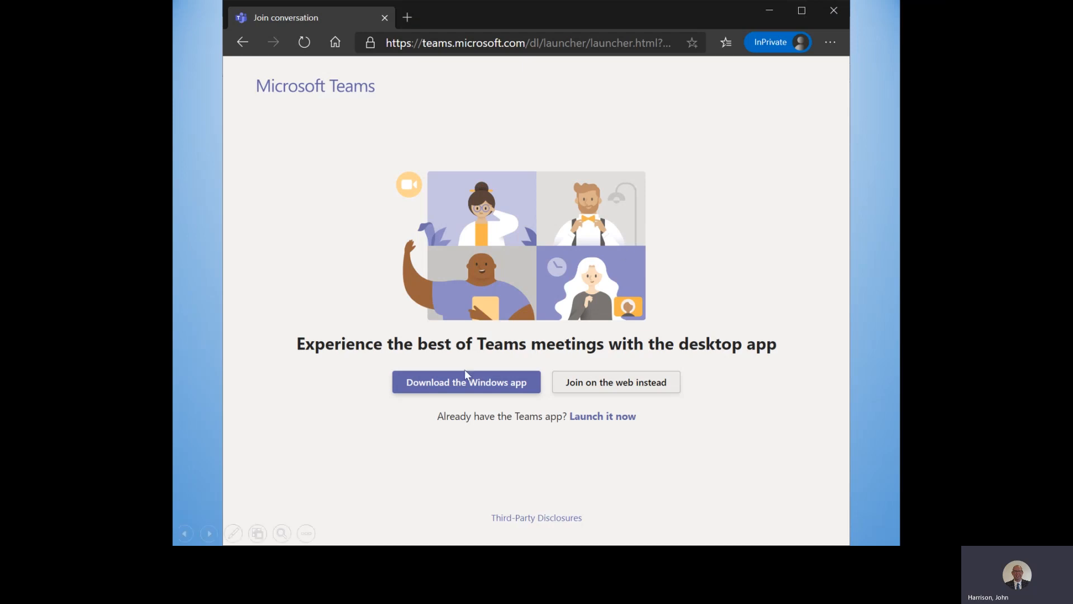
{"action": "mouse_move", "coordinate": [463, 395]}
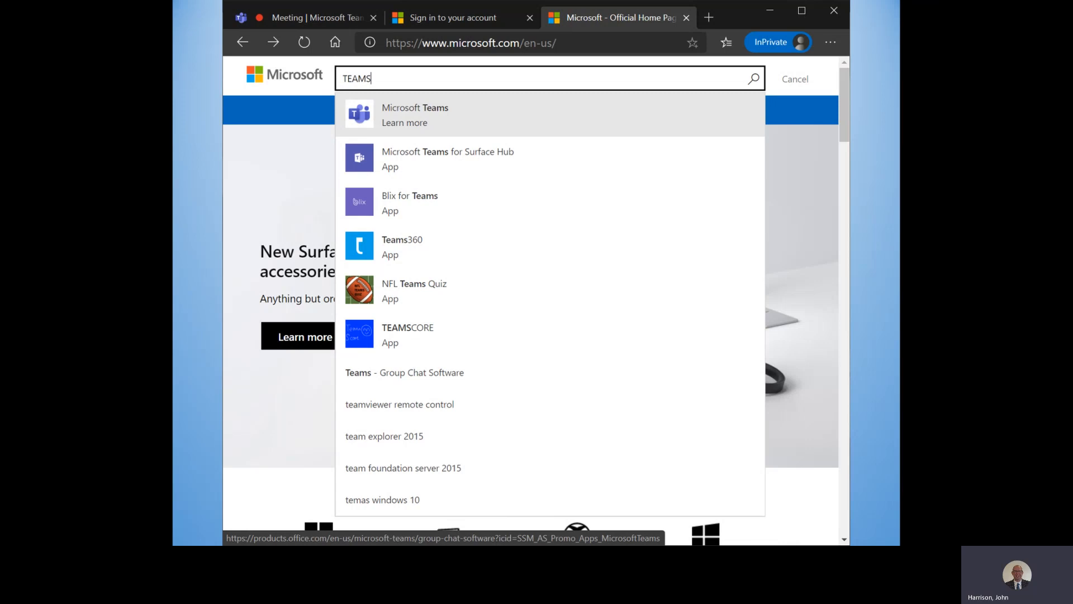
Open the Microsoft Teams product page and scroll to its app download section.
{"action": "left_click", "coordinate": [415, 115]}
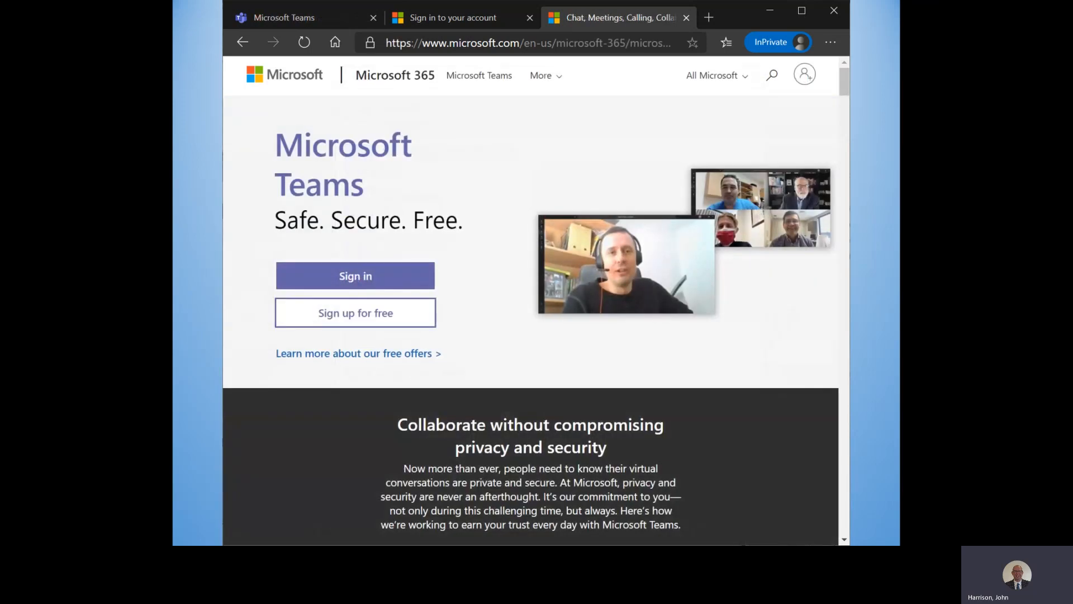
{"action": "scroll", "scroll_direction": "down", "scroll_amount": 3}
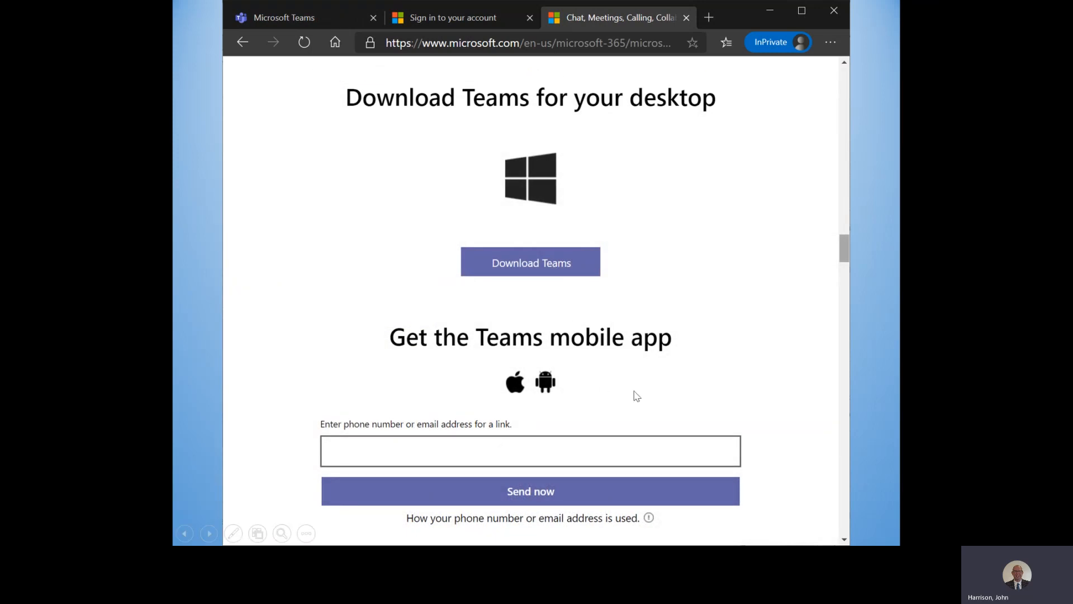
{"action": "mouse_move", "coordinate": [653, 316]}
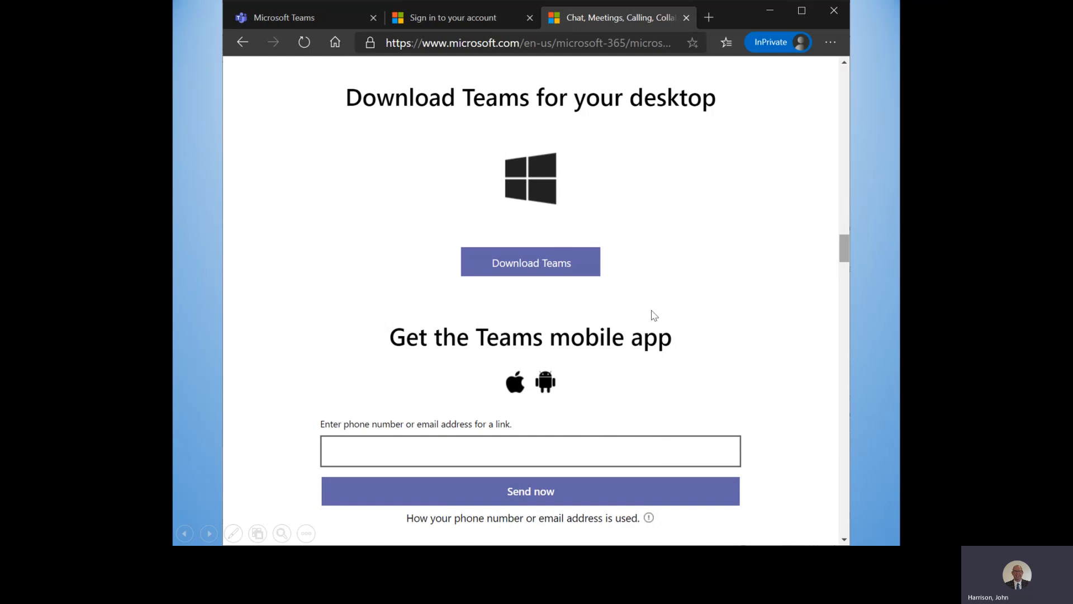
{"action": "mouse_move", "coordinate": [645, 296]}
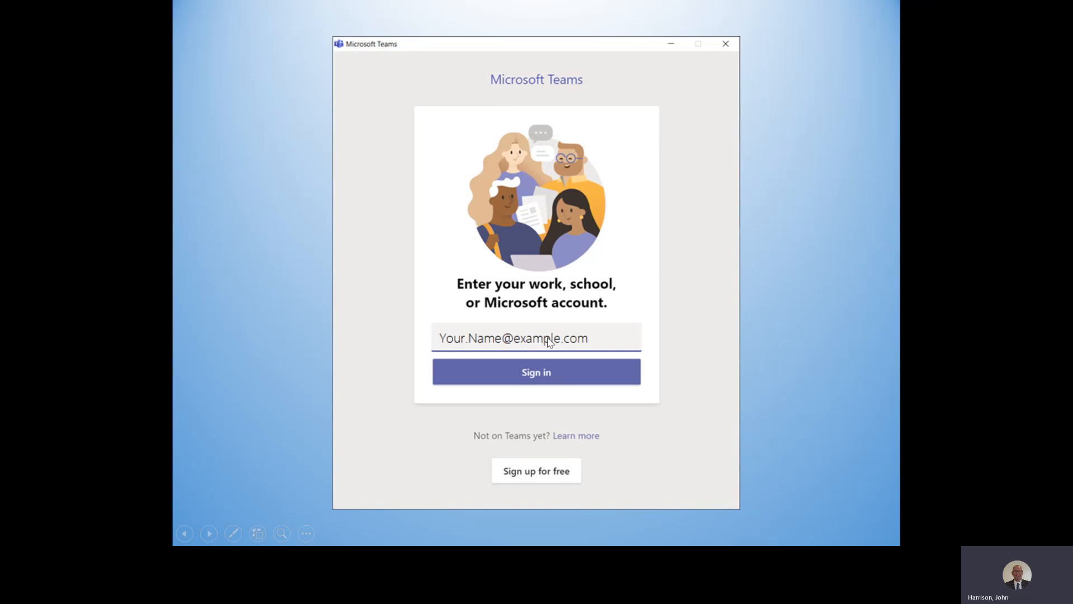
{"action": "mouse_move", "coordinate": [537, 472]}
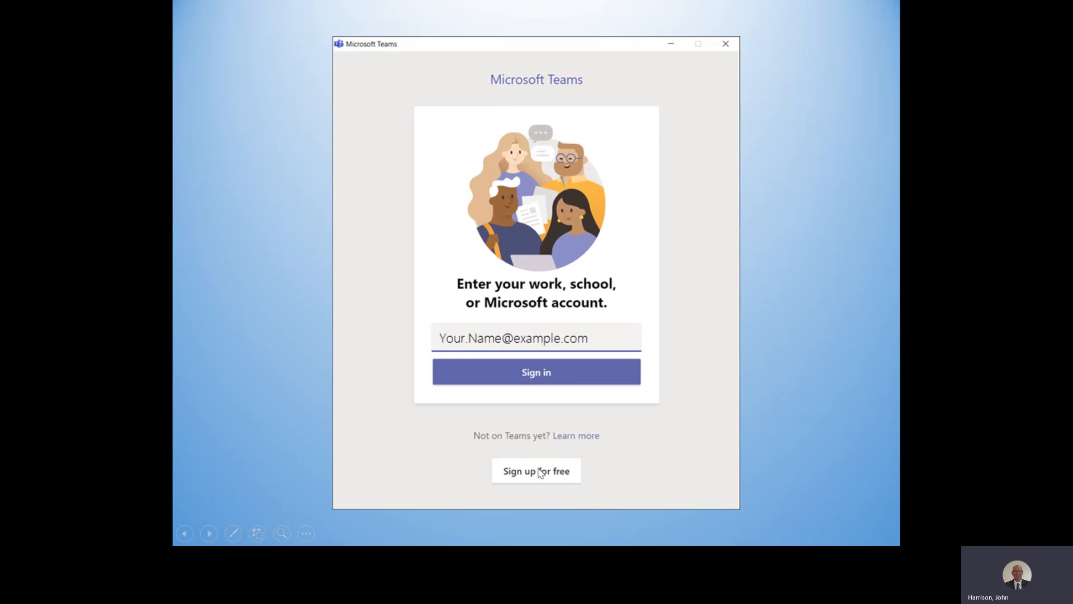
{"action": "mouse_move", "coordinate": [551, 476]}
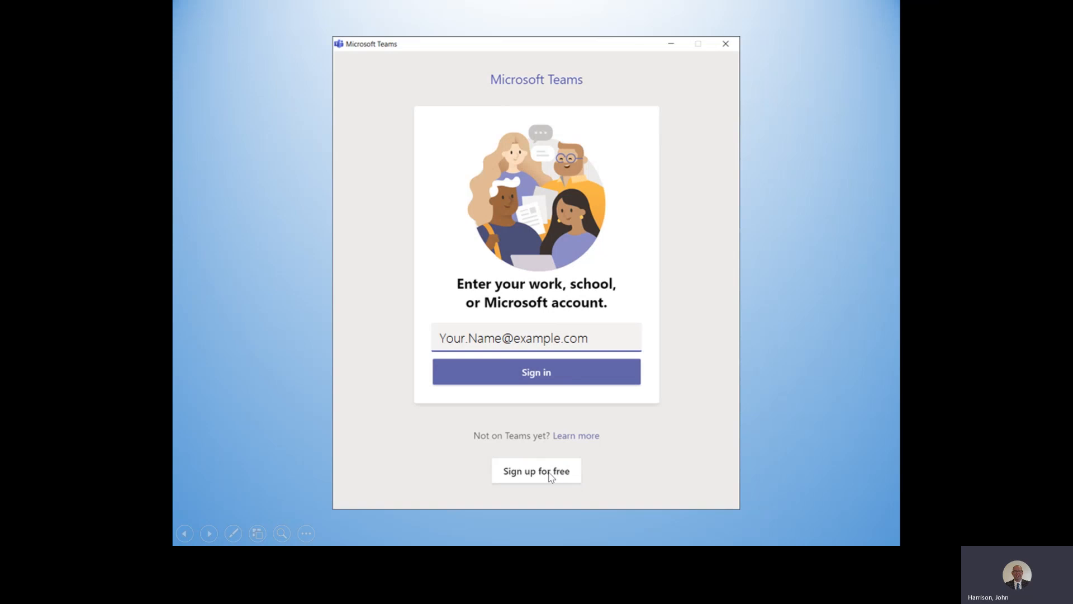
{"action": "mouse_move", "coordinate": [624, 395]}
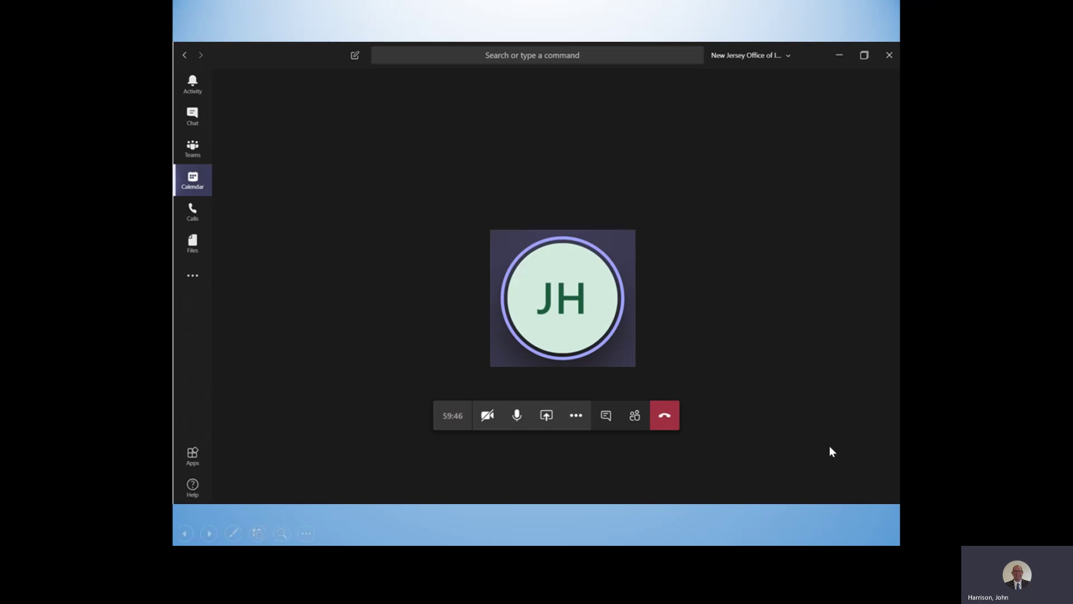
{"action": "mouse_move", "coordinate": [648, 420]}
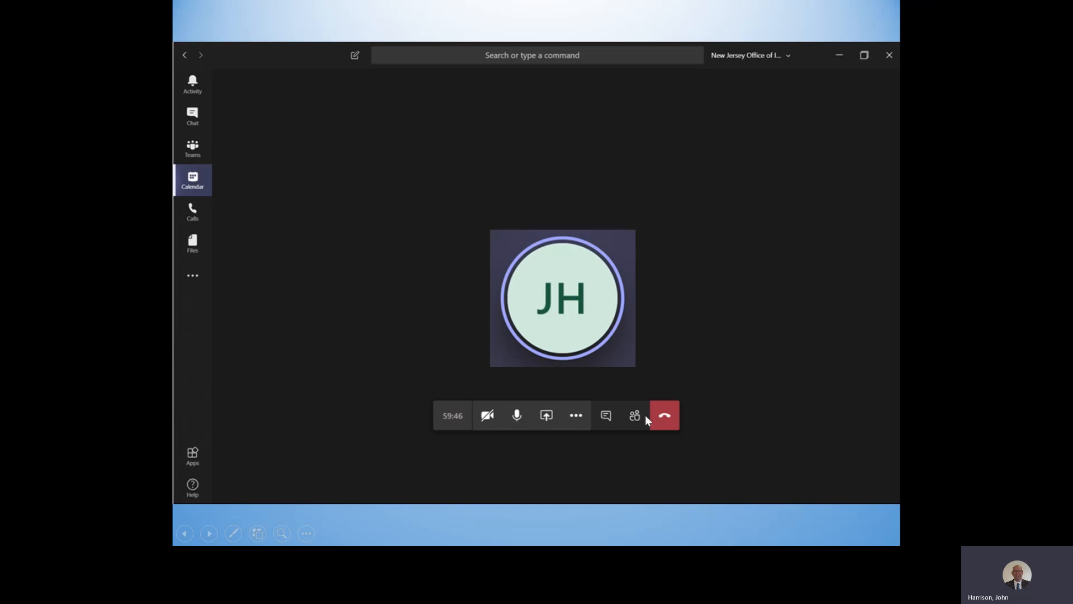
{"action": "mouse_move", "coordinate": [217, 127]}
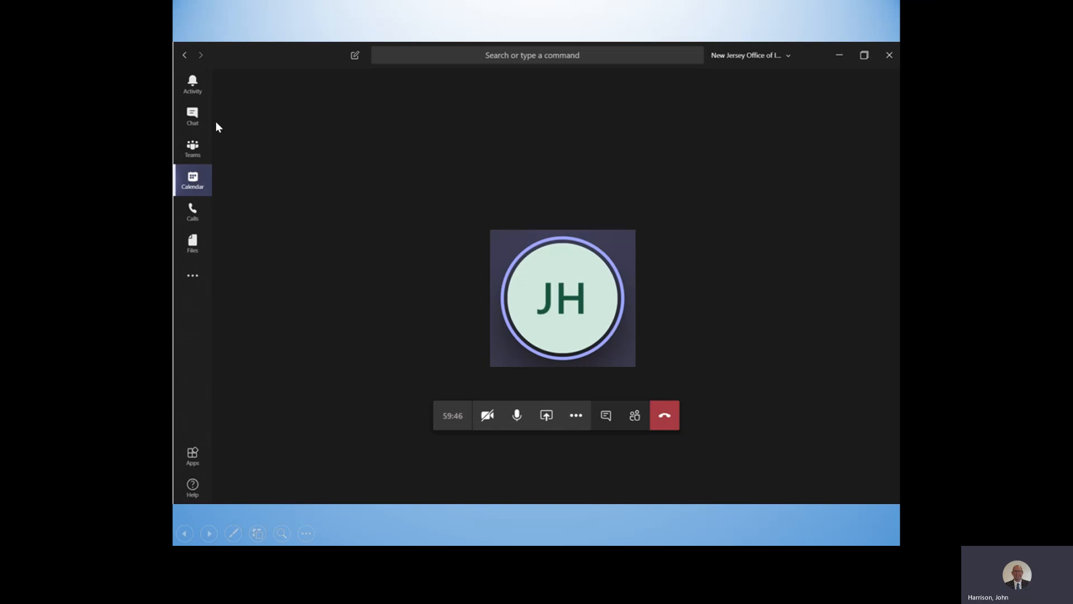
{"action": "mouse_move", "coordinate": [214, 242]}
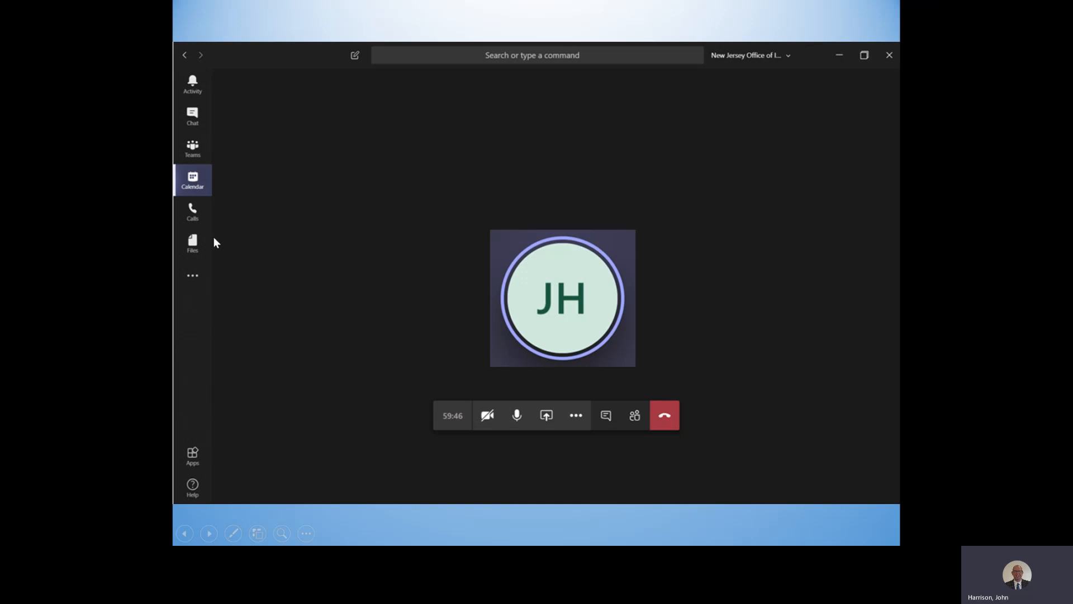
{"action": "mouse_move", "coordinate": [367, 60]}
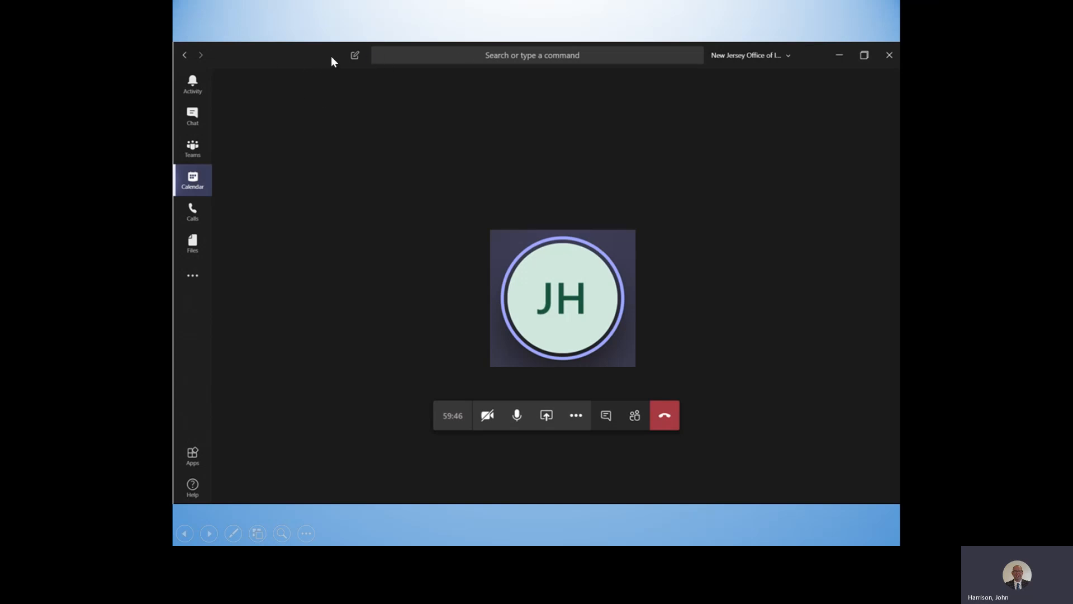
{"action": "mouse_move", "coordinate": [387, 60]}
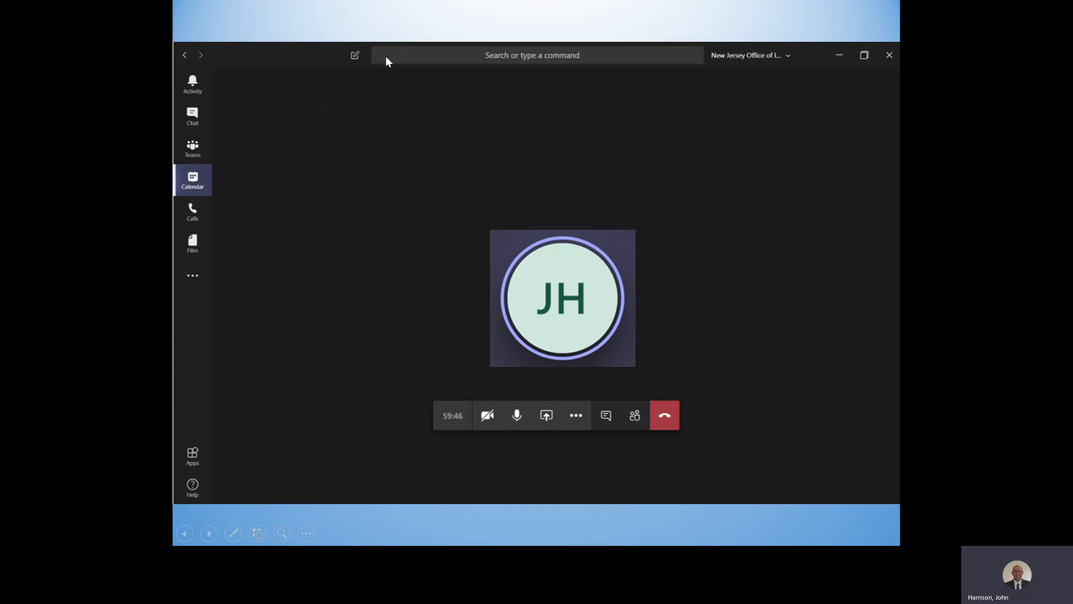
{"action": "mouse_move", "coordinate": [458, 69]}
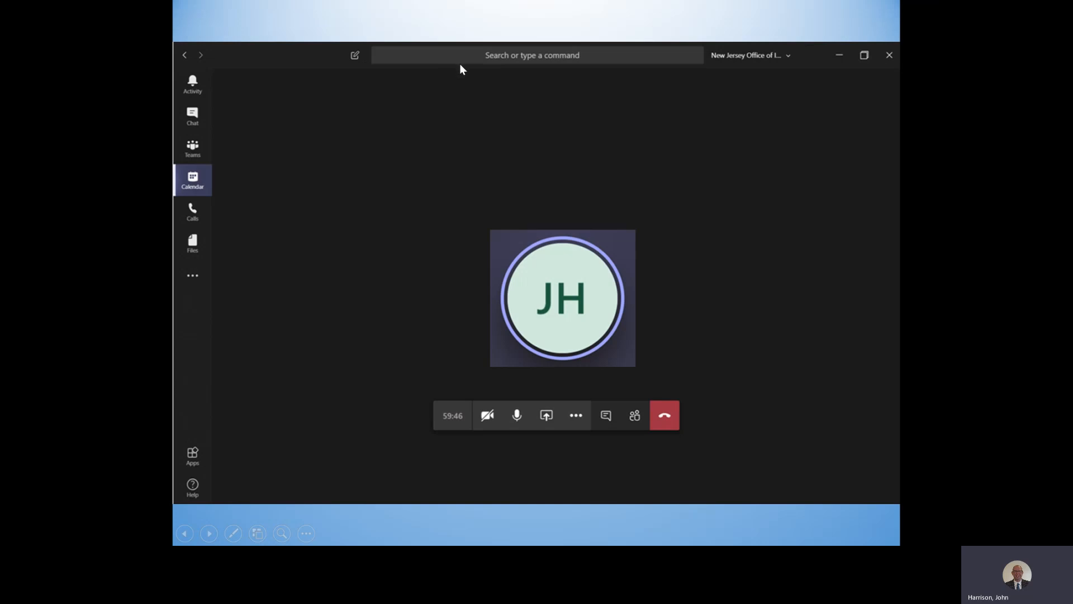
{"action": "mouse_move", "coordinate": [497, 178]}
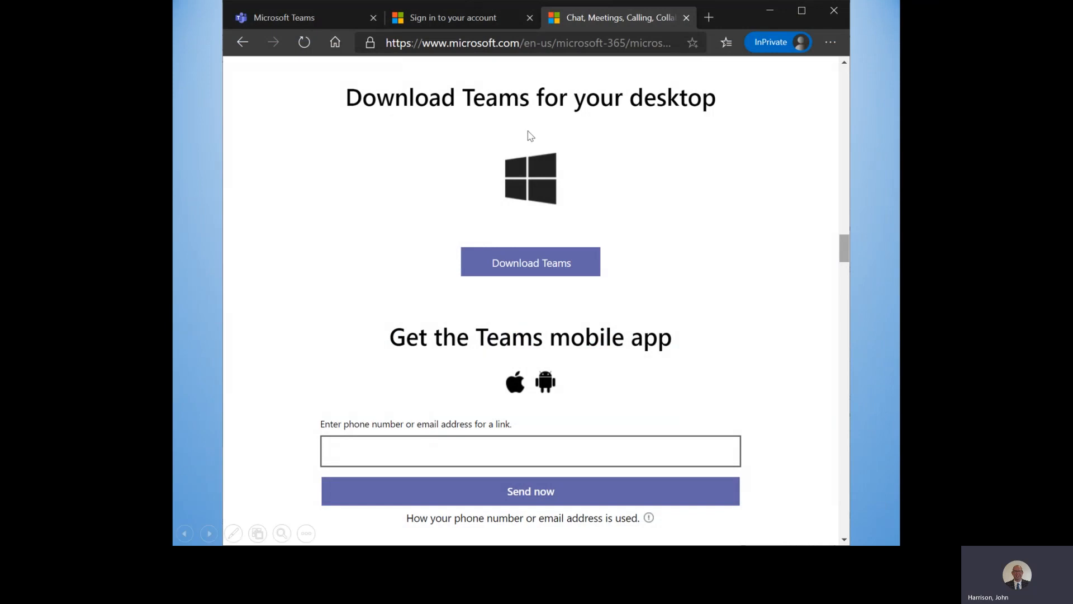
{"action": "mouse_move", "coordinate": [832, 238]}
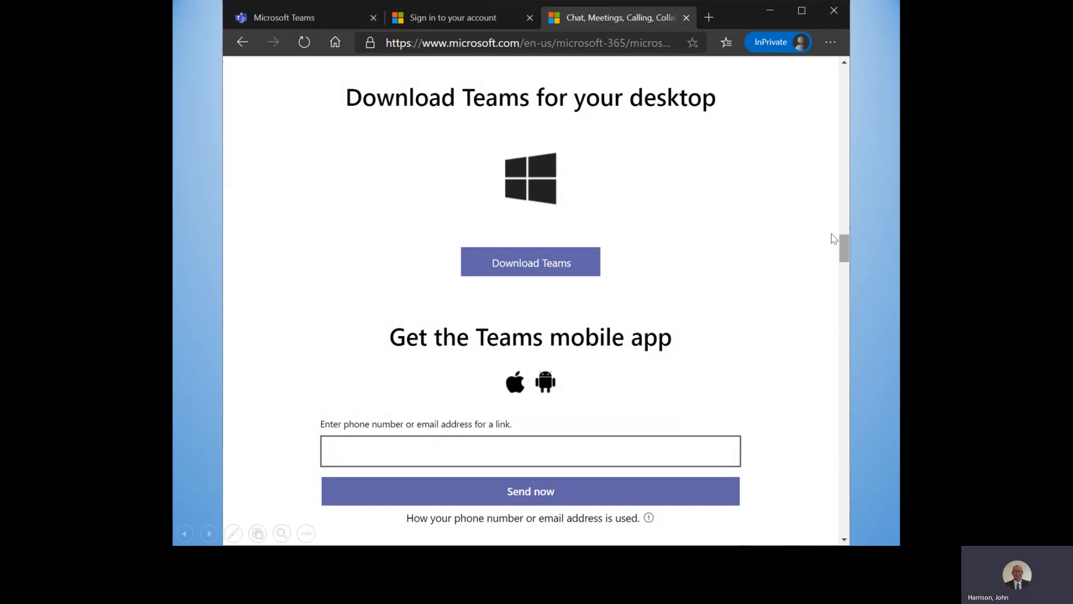
{"action": "mouse_move", "coordinate": [551, 430]}
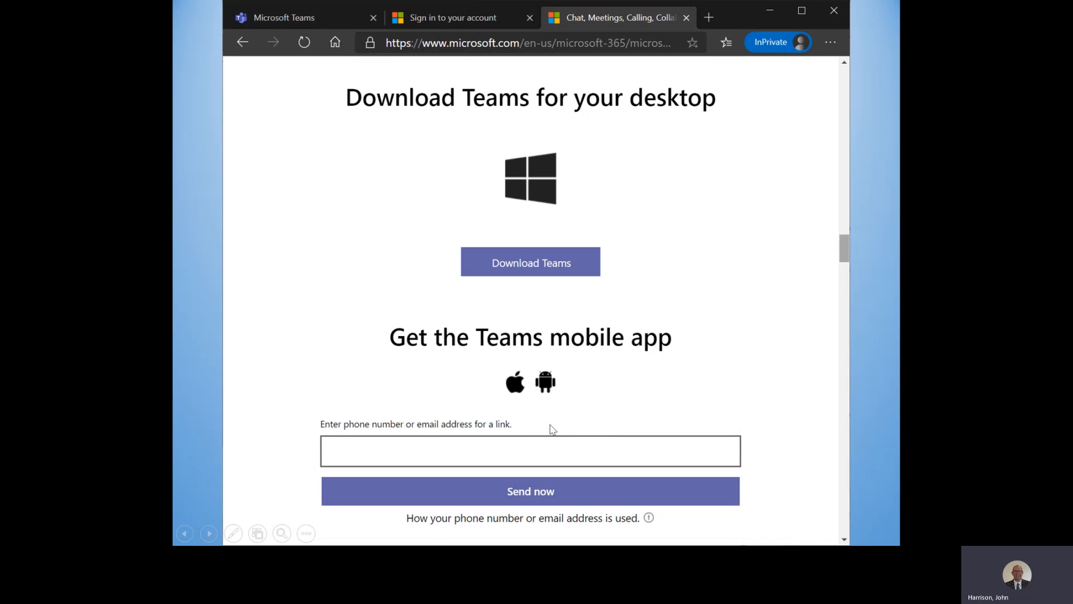
{"action": "mouse_move", "coordinate": [559, 433]}
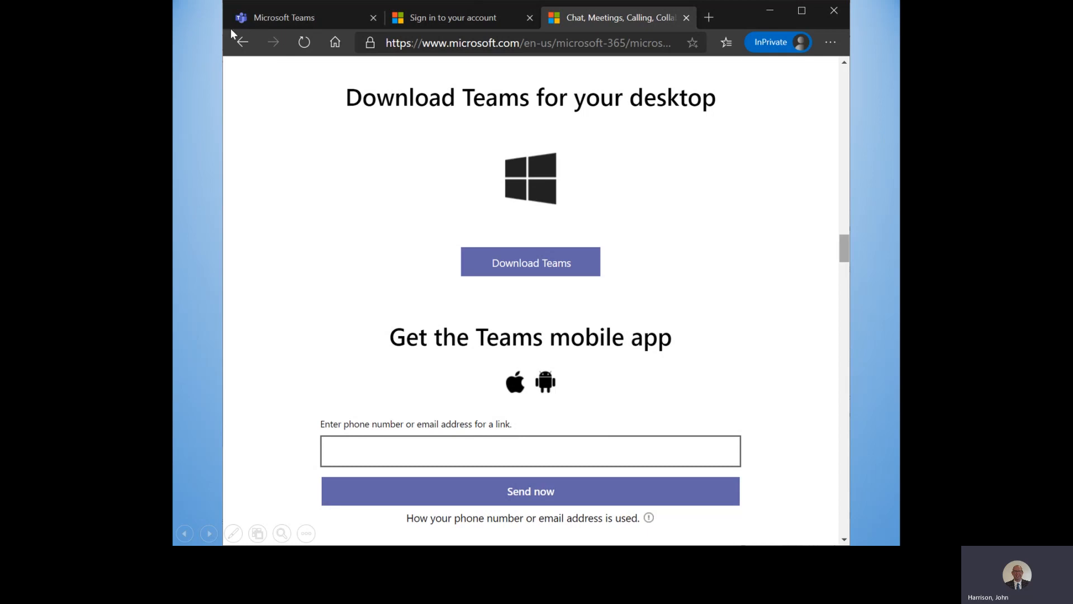
{"action": "mouse_move", "coordinate": [488, 316]}
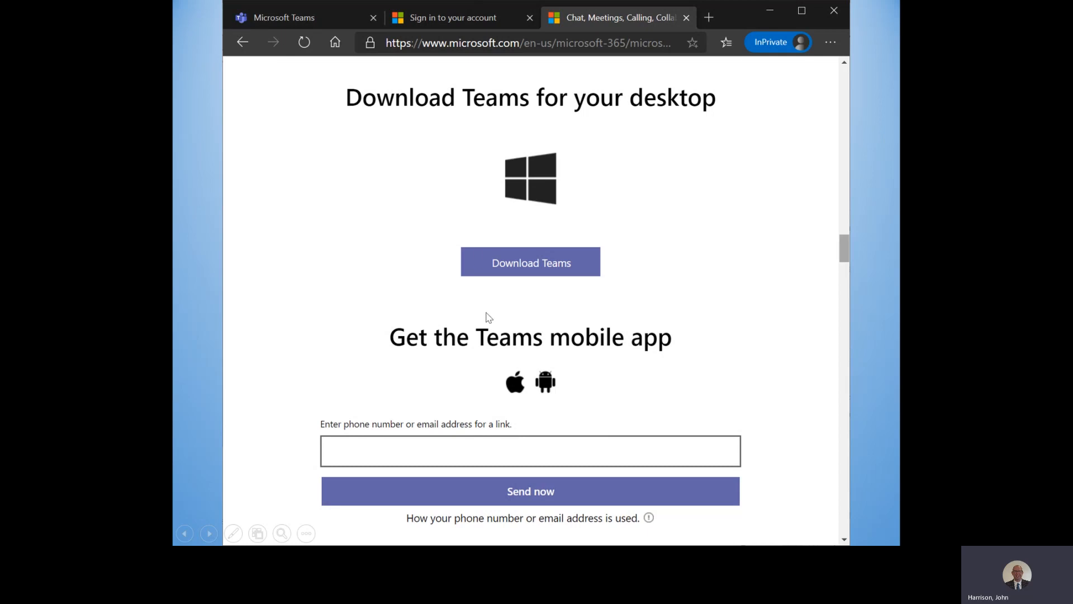